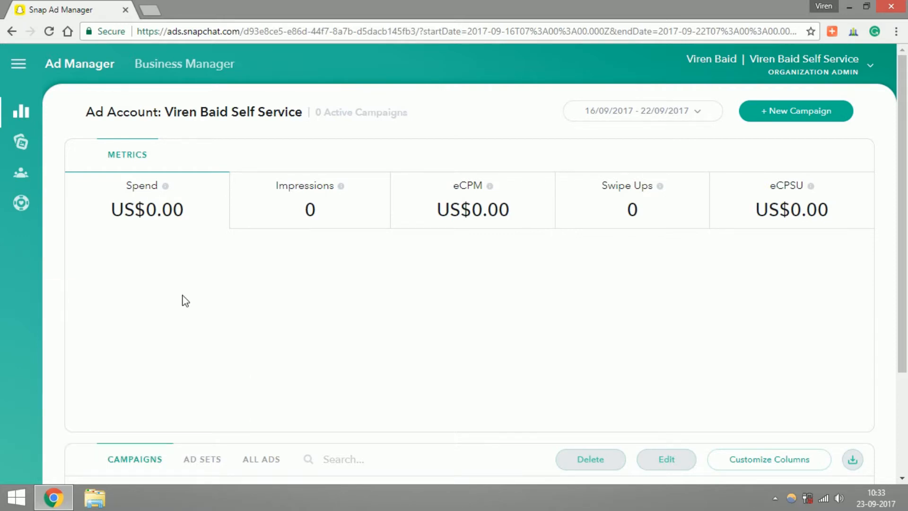
mouse_move(109, 176)
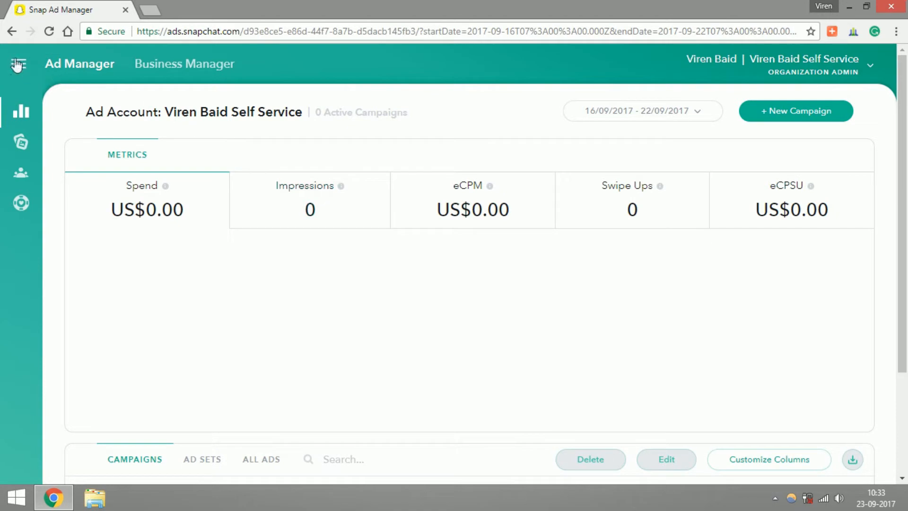
Go to the Audiences page and reveal the Get Started button below the intro.
click(17, 65)
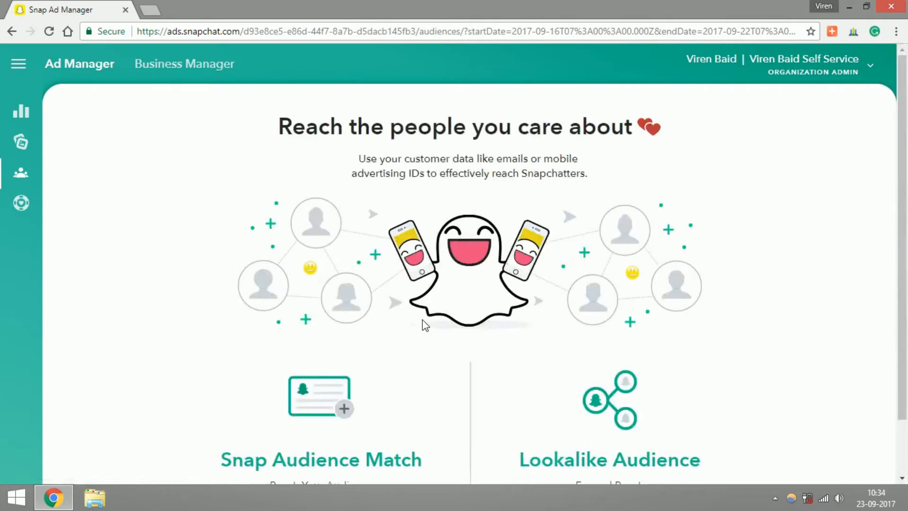
scroll(down, 3)
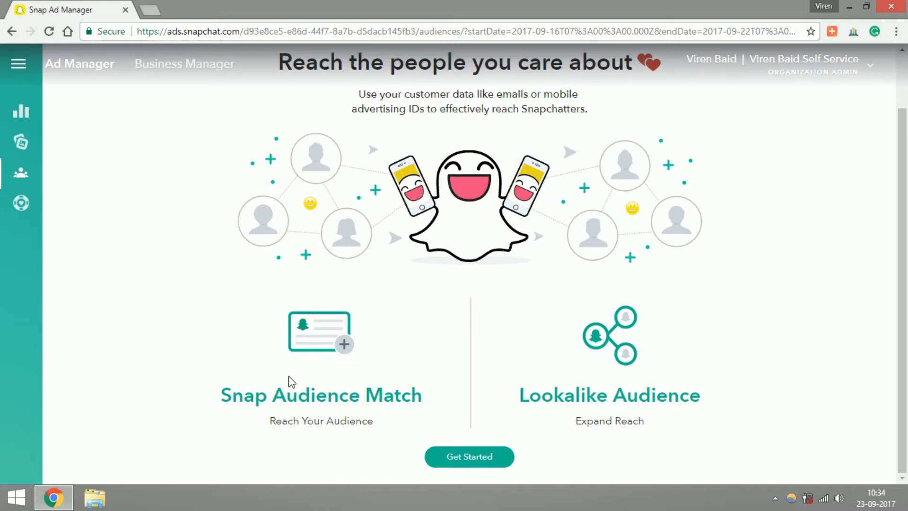
mouse_move(335, 292)
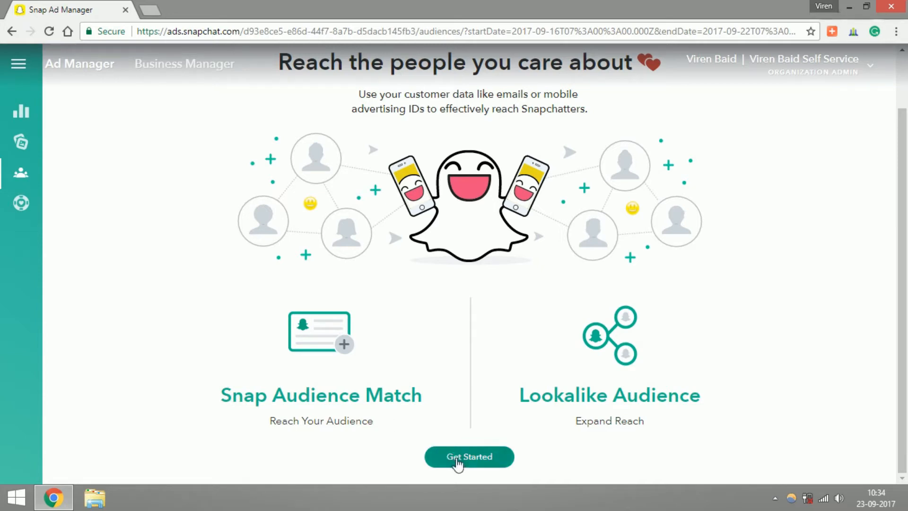
Begin a SAM audience from uploaded list data.csv and select its default name for renaming to 'My Customers'.
click(469, 457)
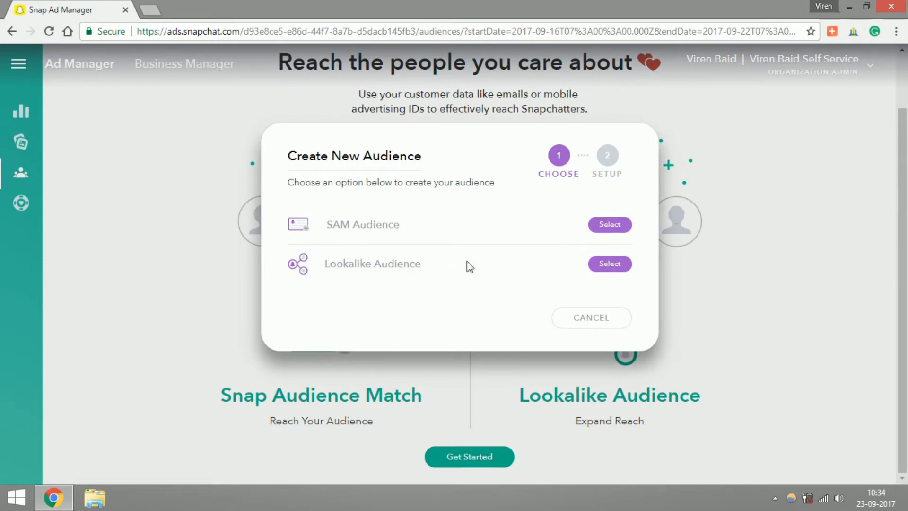
mouse_move(366, 241)
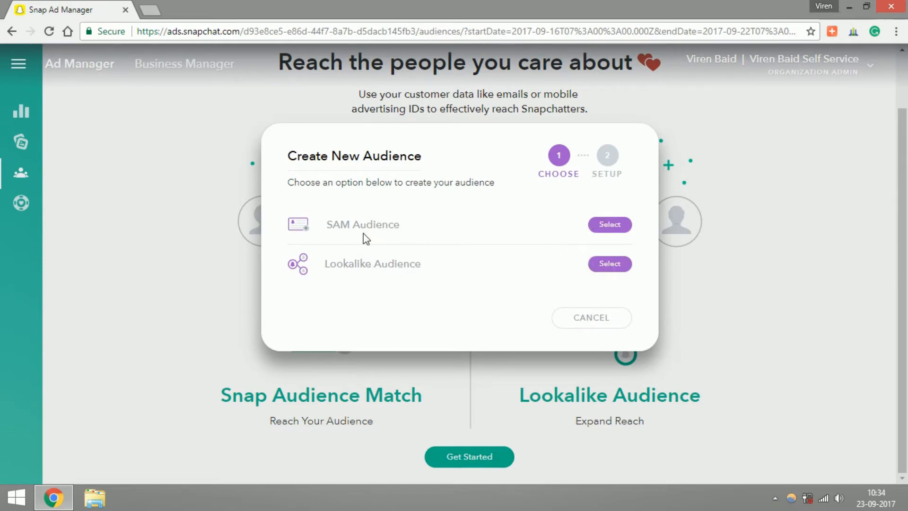
mouse_move(607, 249)
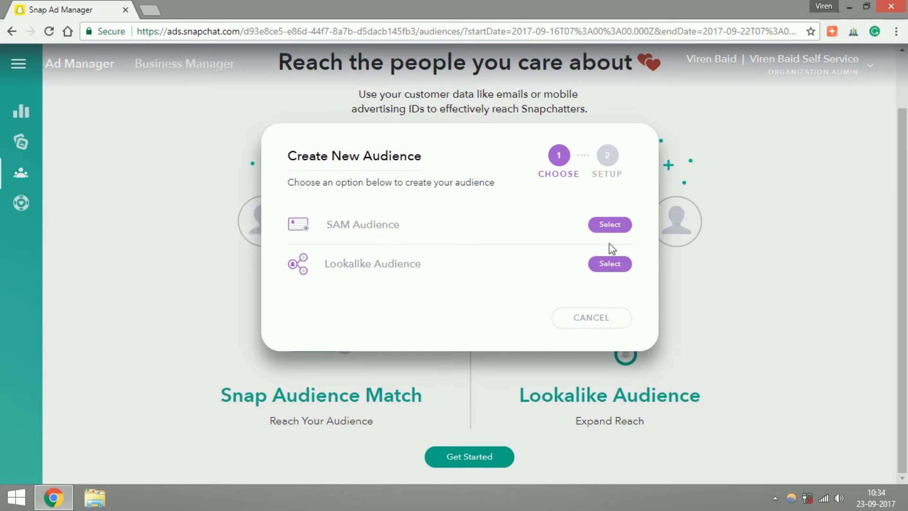
mouse_move(614, 232)
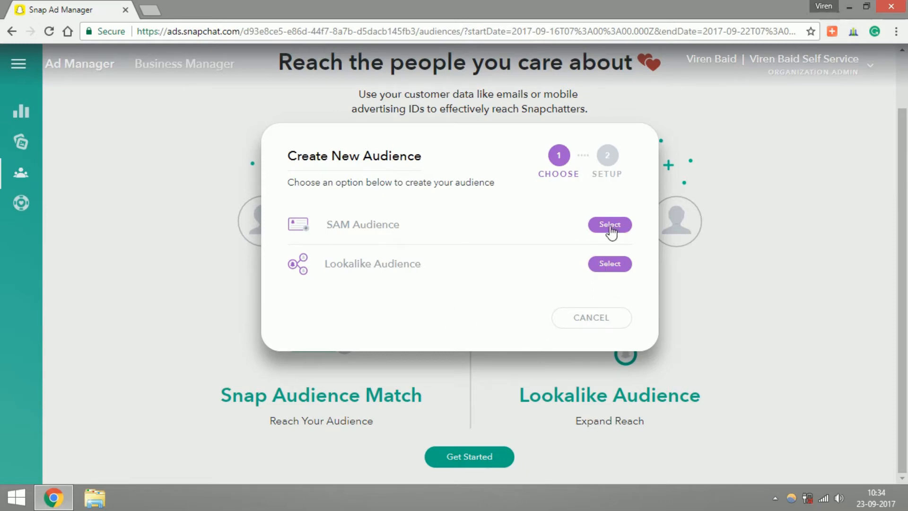
click(611, 224)
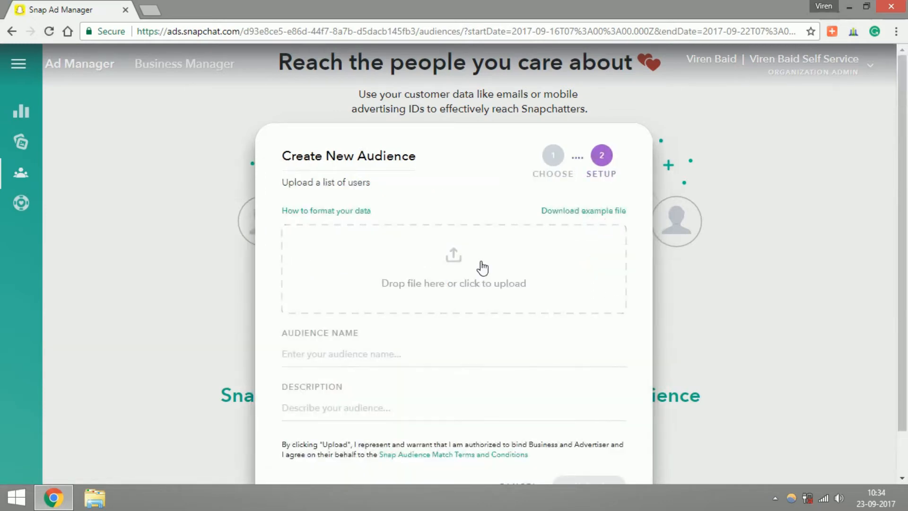
mouse_move(435, 267)
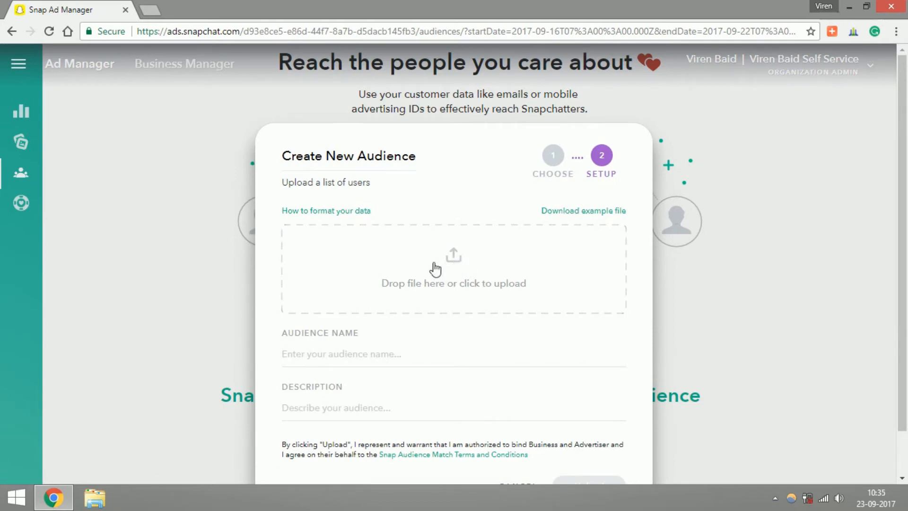
mouse_move(458, 261)
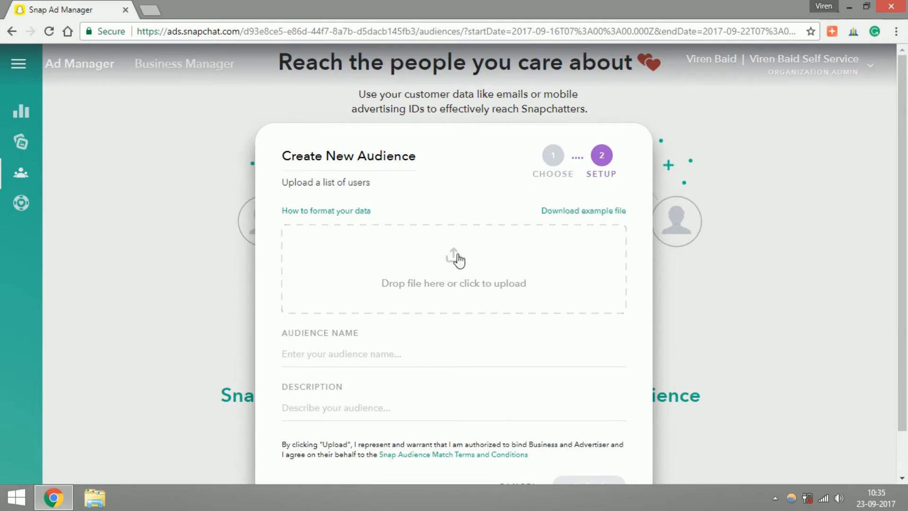
click(457, 258)
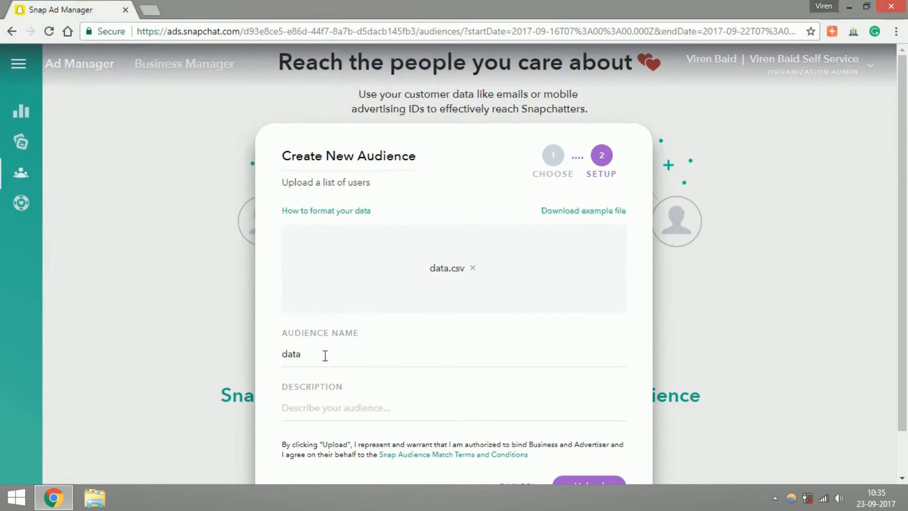
double_click(291, 354)
text(My Customers)
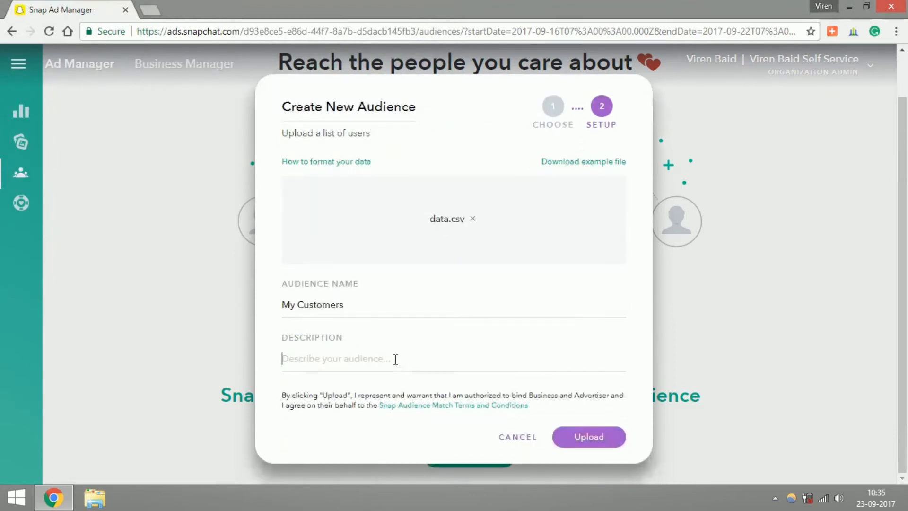
click(588, 437)
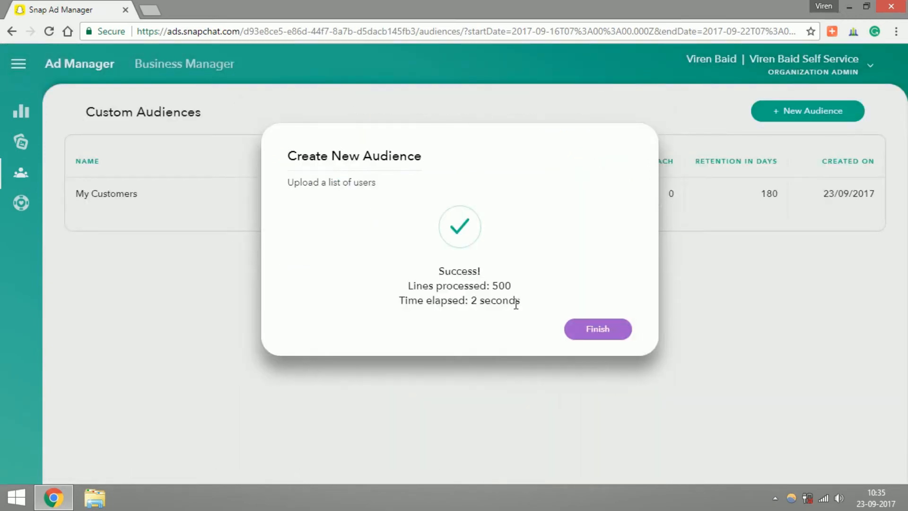
mouse_move(582, 329)
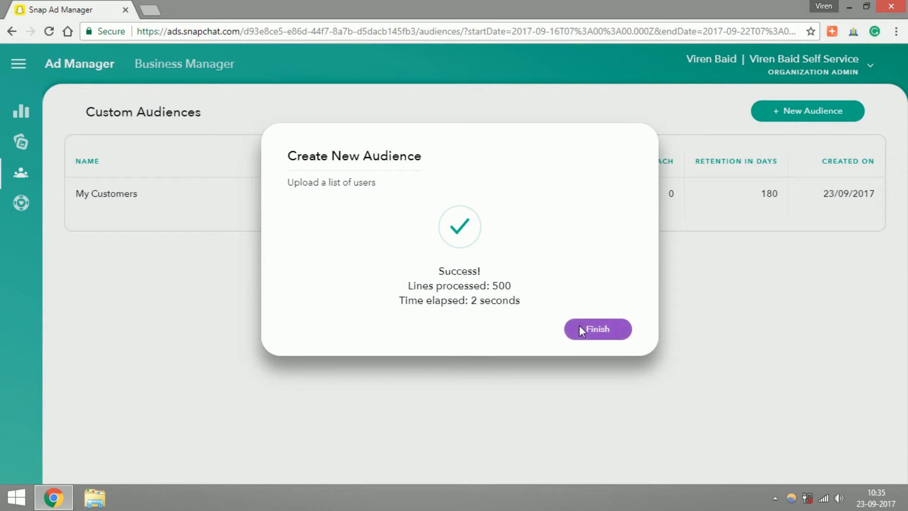
click(598, 329)
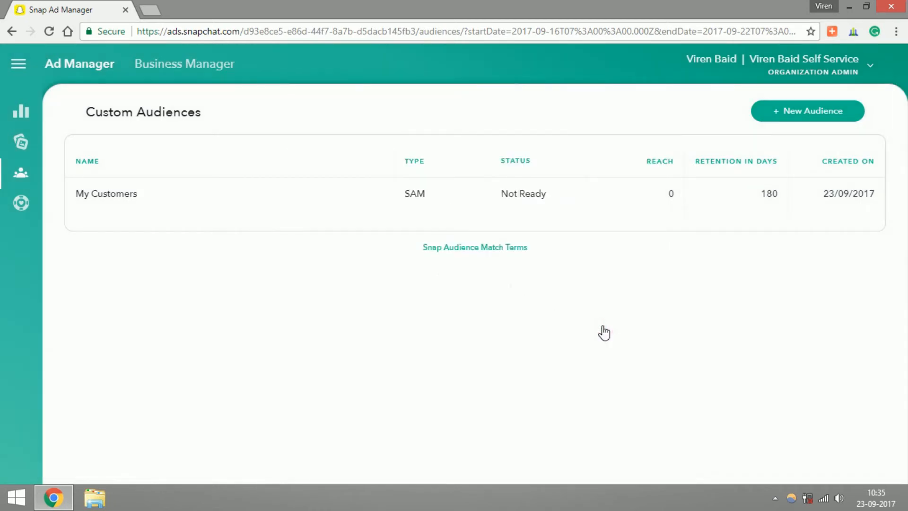
mouse_move(525, 209)
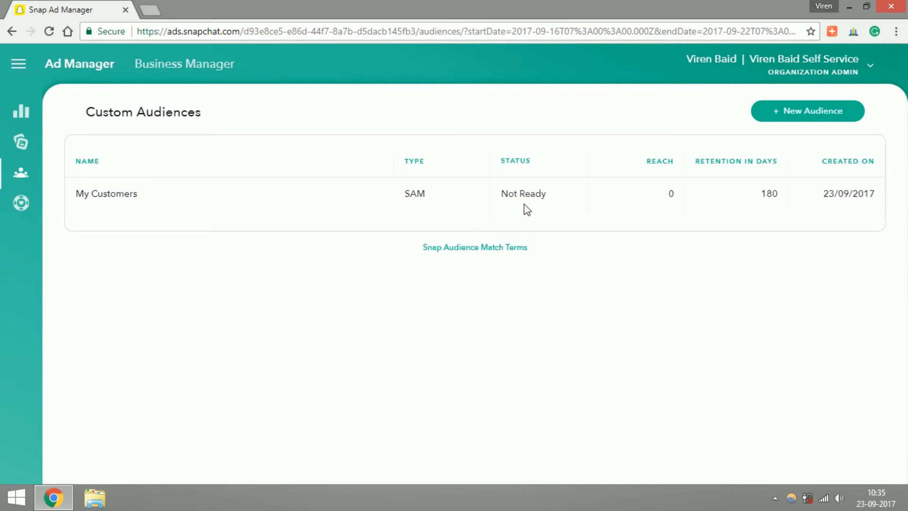
mouse_move(515, 209)
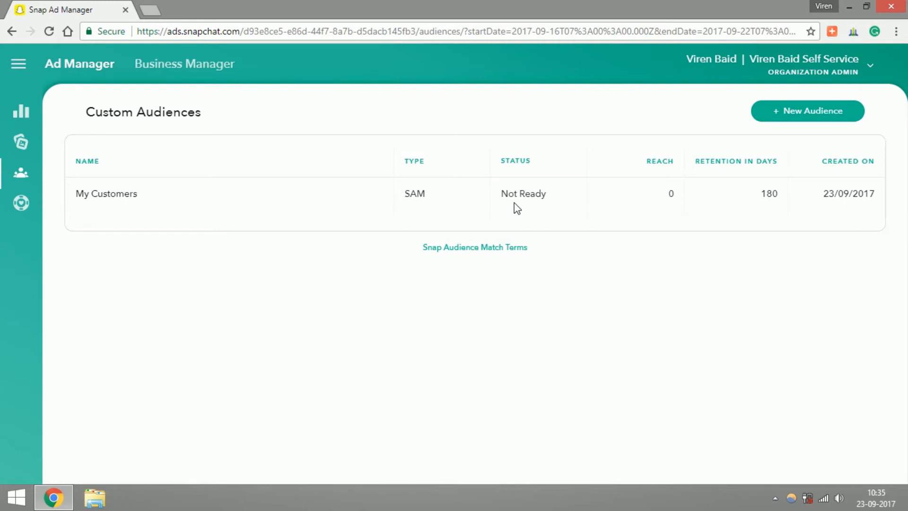
mouse_move(577, 363)
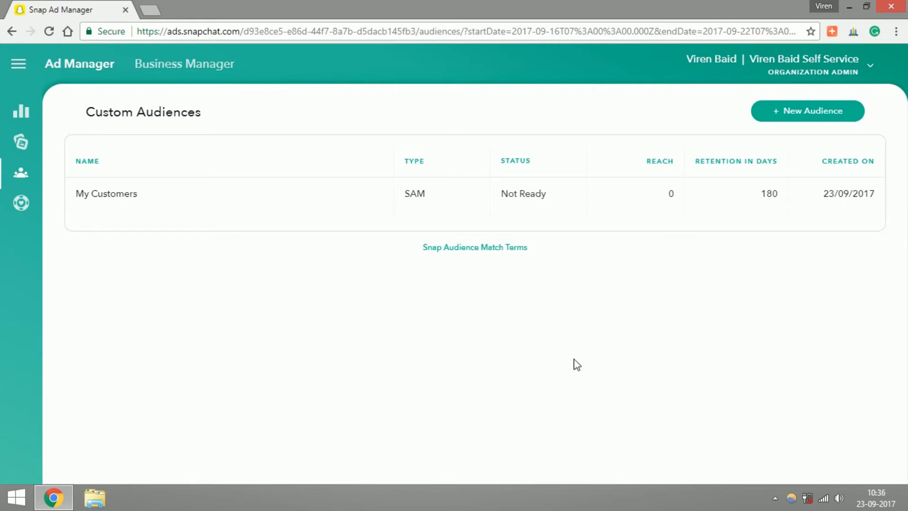
mouse_move(327, 264)
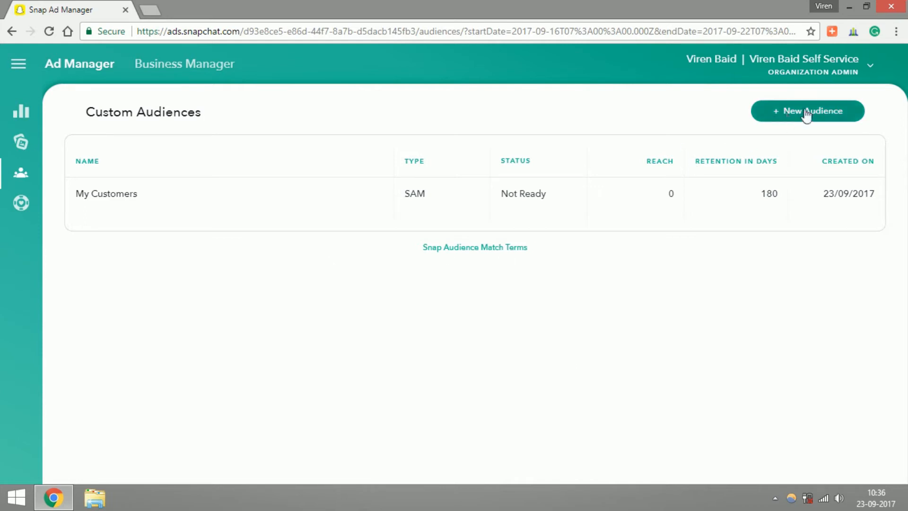
Begin a new Lookalike Audience from the Custom Audiences list.
click(808, 111)
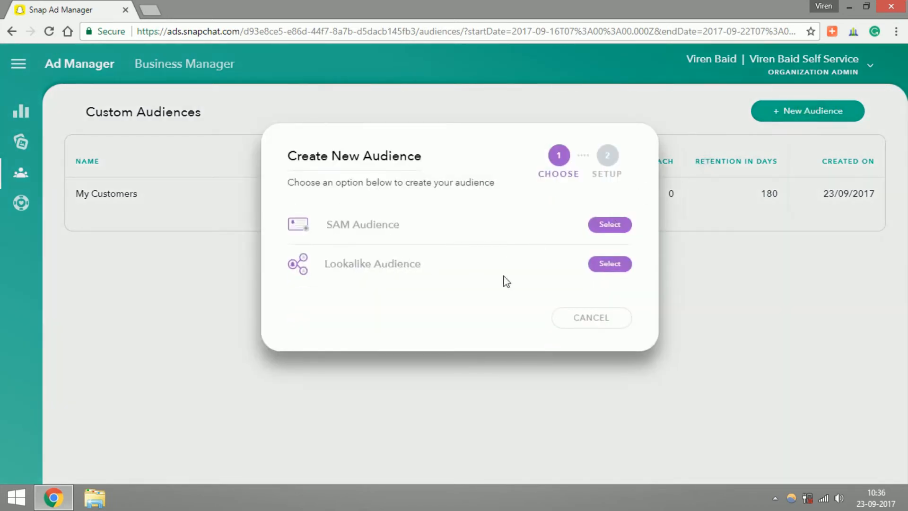
click(610, 263)
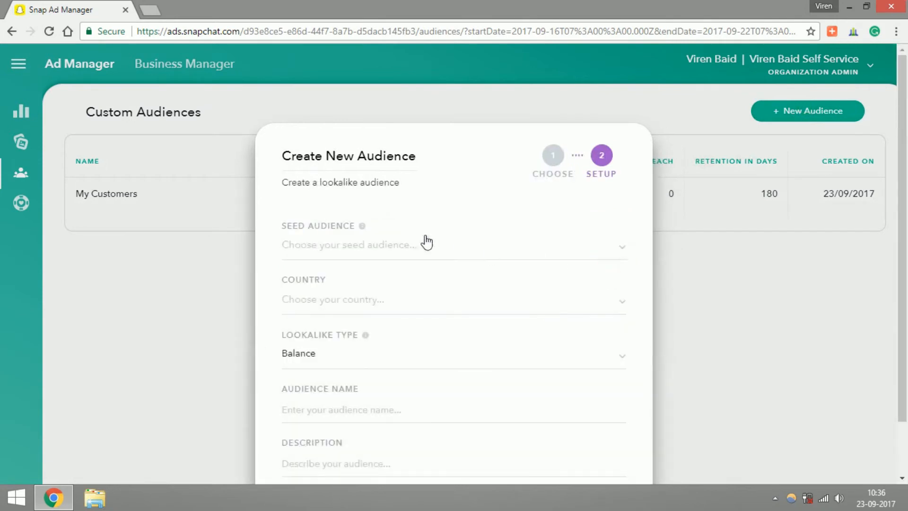
scroll(down, 3)
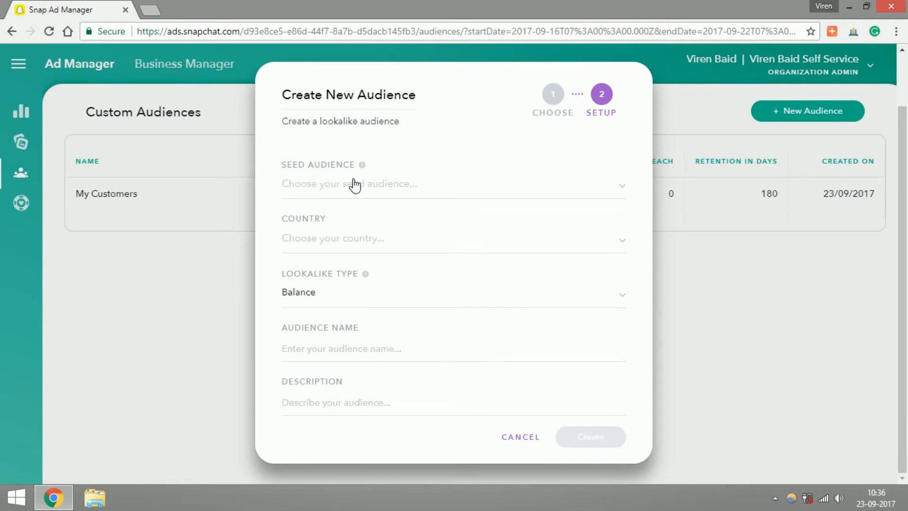
Seed the lookalike from My Customers and filter the Country field with 'ind'.
click(352, 184)
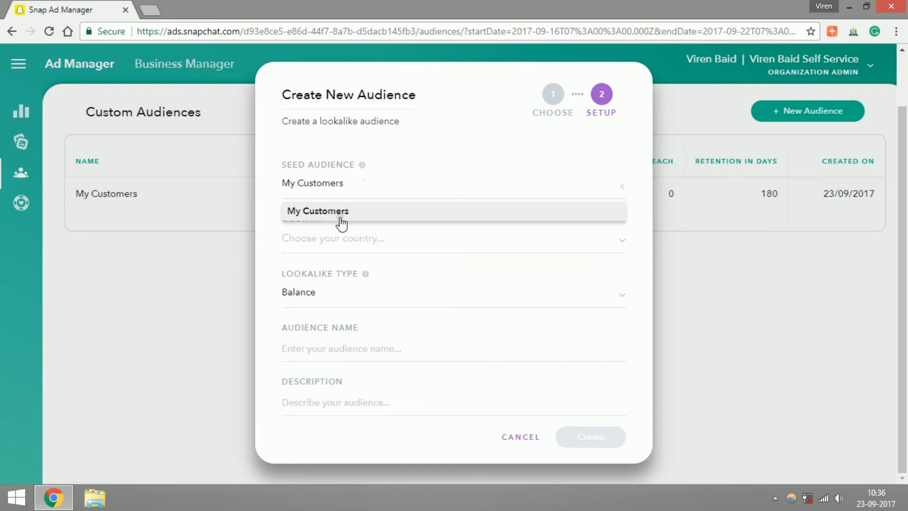
click(318, 211)
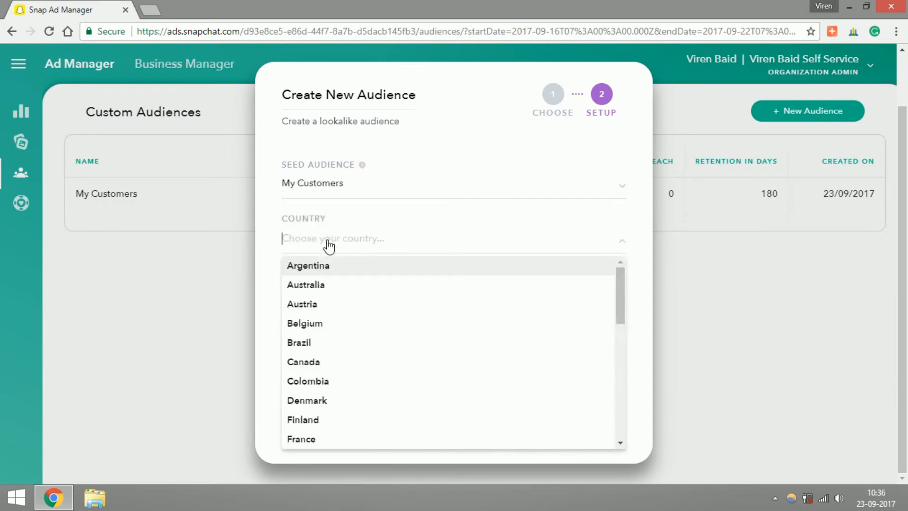
text(ind)
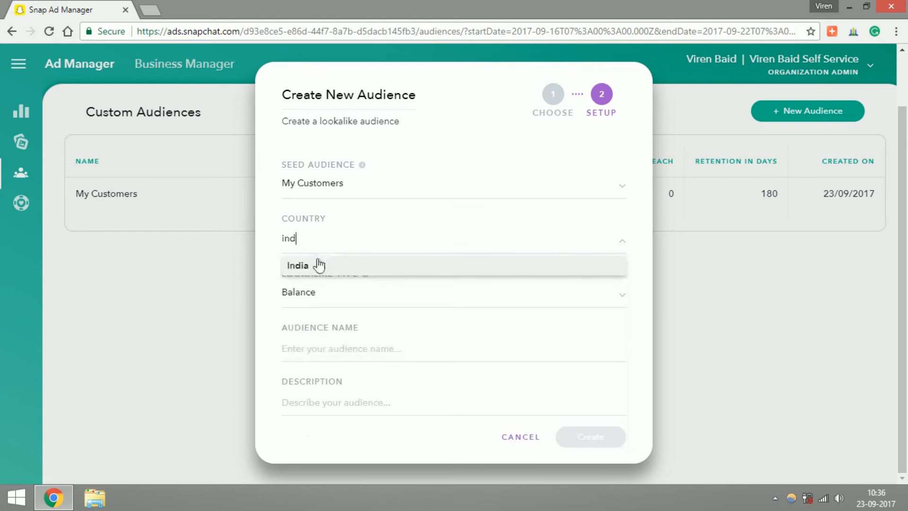
Choose India as country, Similarity as lookalike type, and create the audience.
click(299, 265)
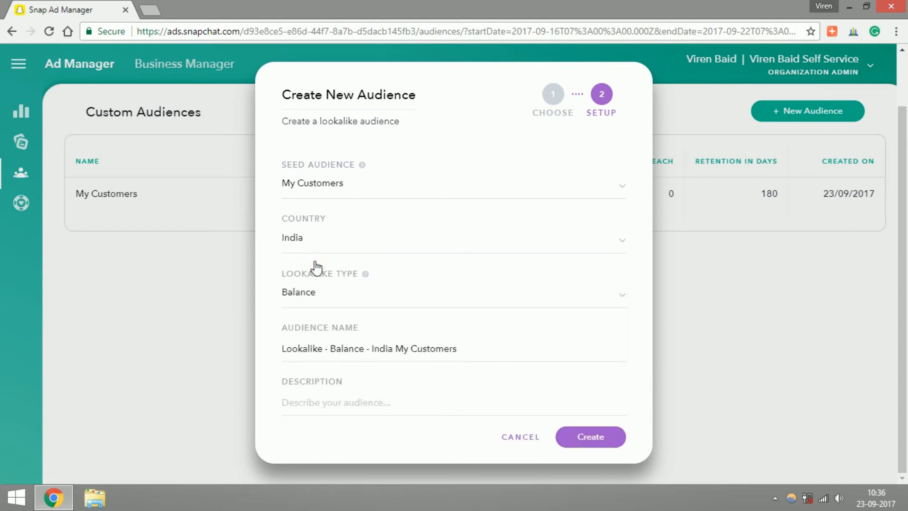
mouse_move(379, 293)
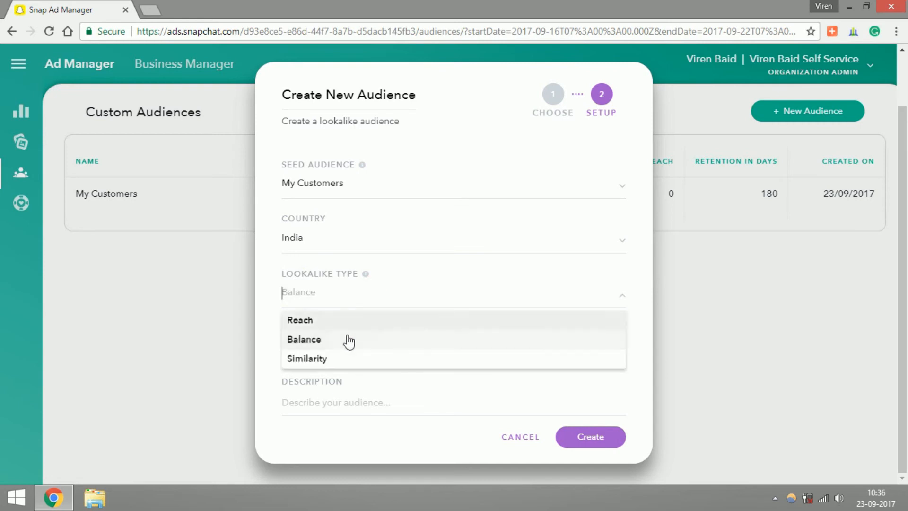
mouse_move(354, 329)
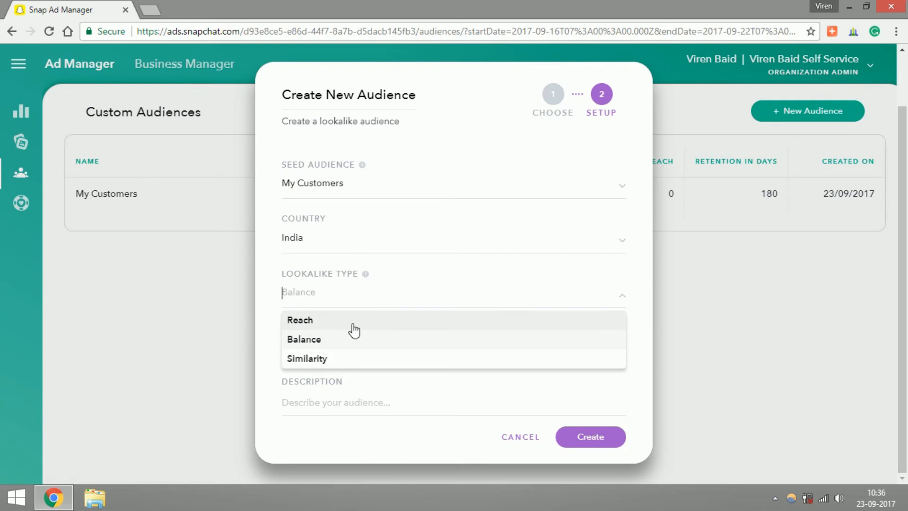
mouse_move(347, 346)
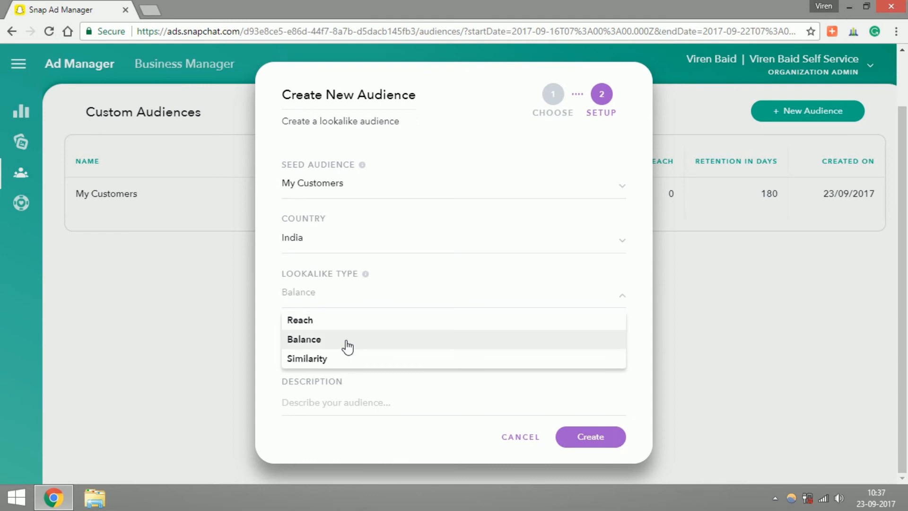
mouse_move(330, 364)
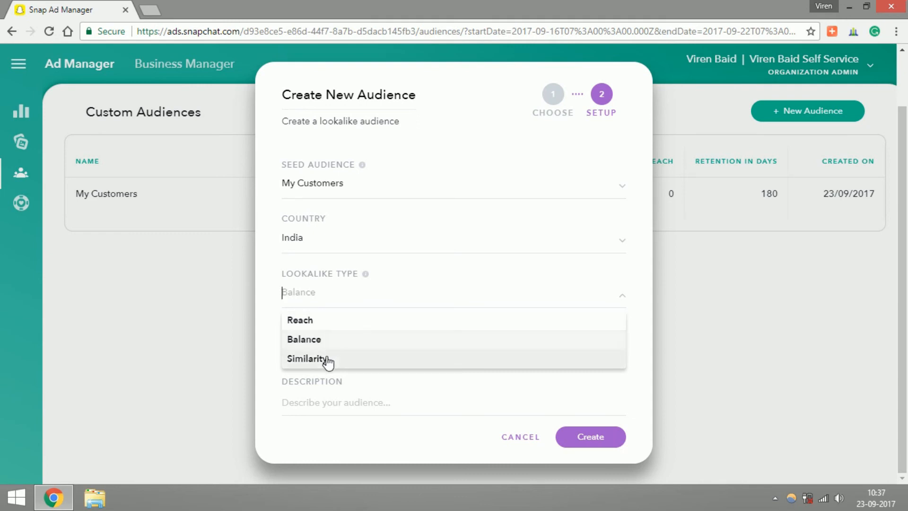
click(308, 358)
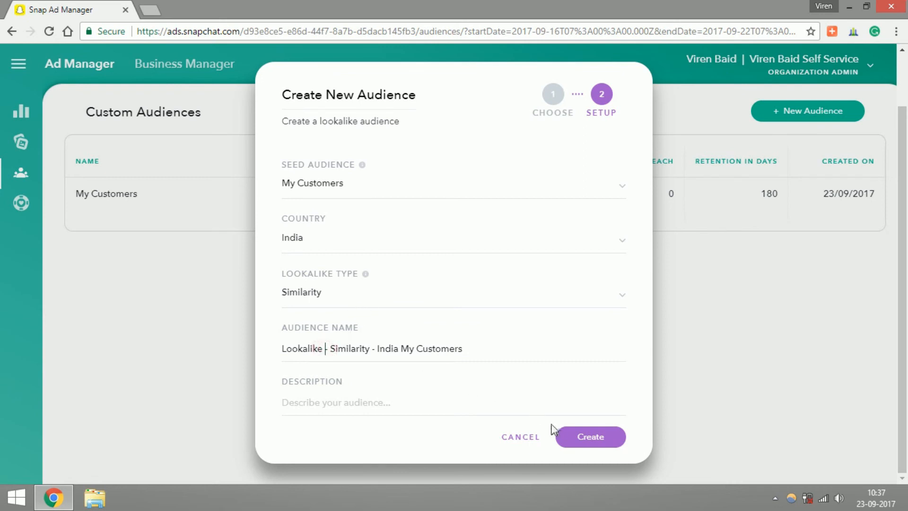
click(591, 437)
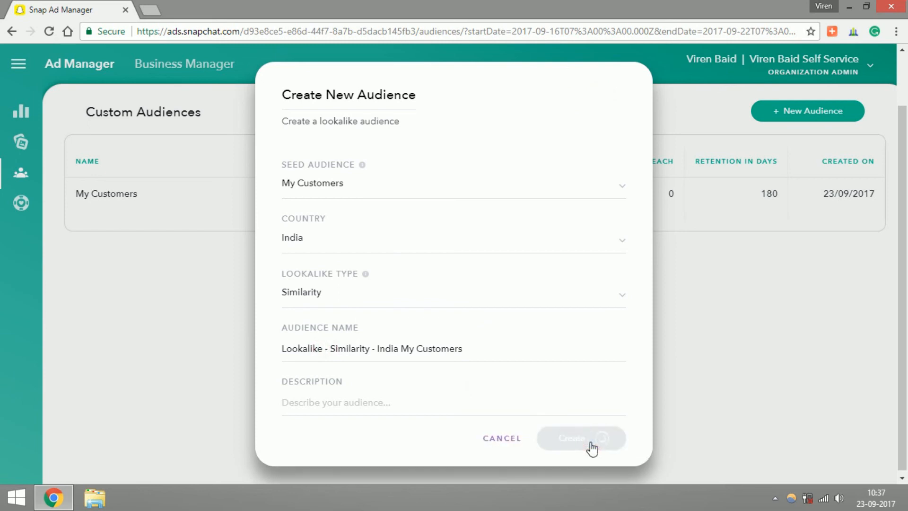
Dismiss the Create New Audience dialog to show the India Similarity lookalike listed as Not Ready.
click(581, 438)
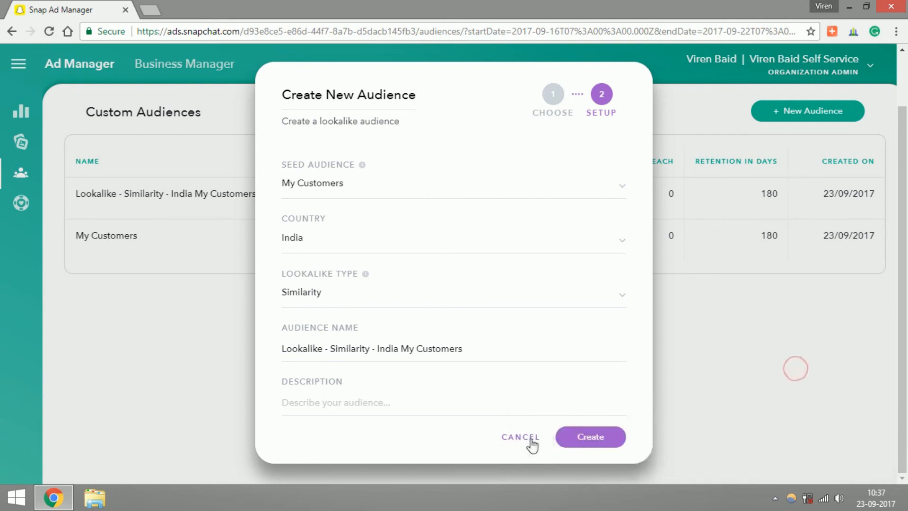
click(520, 437)
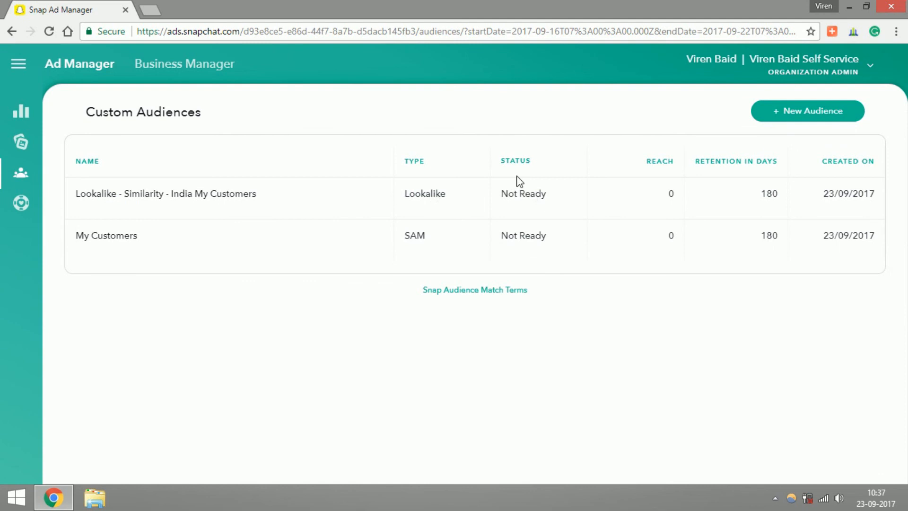
mouse_move(348, 302)
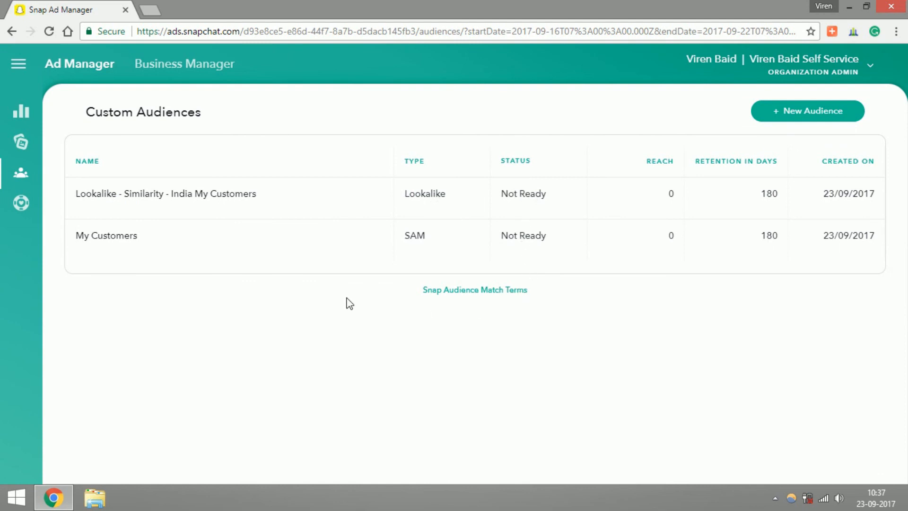